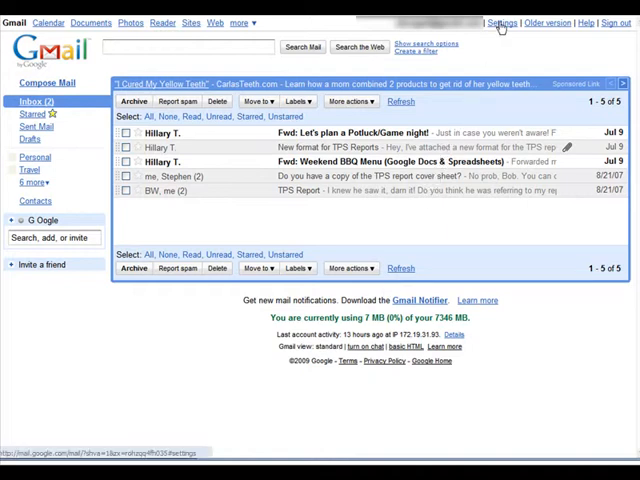
Open Gmail's general settings page from the Settings link.
{"action": "left_click", "coordinate": [502, 22]}
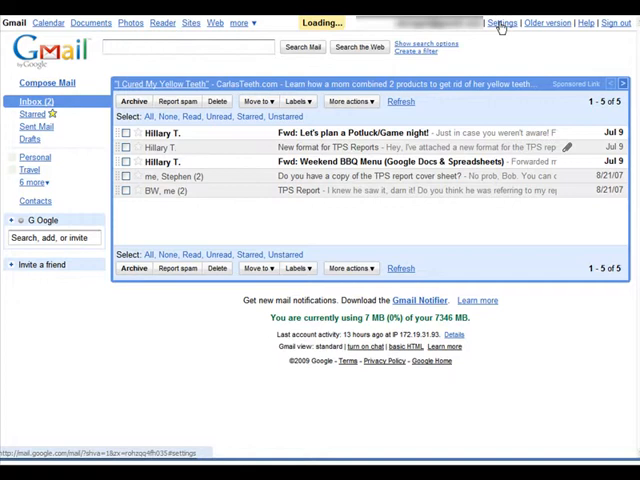
{"action": "left_click", "coordinate": [502, 22]}
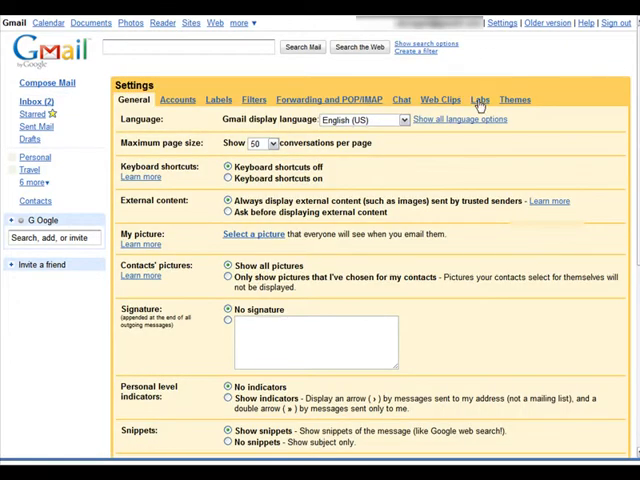
Enable the Tasks feature in Gmail Labs and save the change.
{"action": "left_click", "coordinate": [479, 99]}
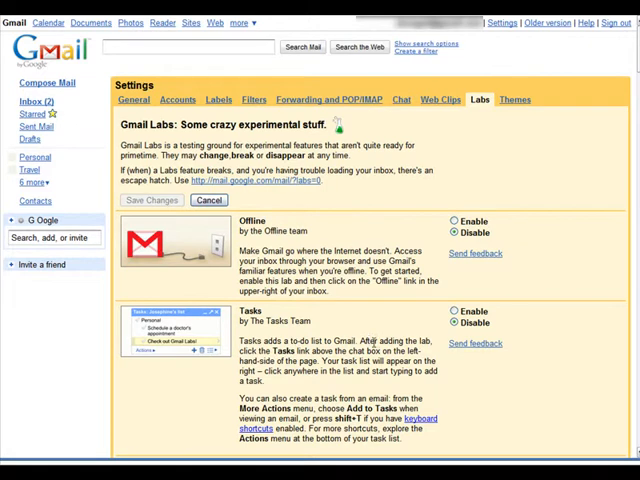
{"action": "mouse_move", "coordinate": [442, 362]}
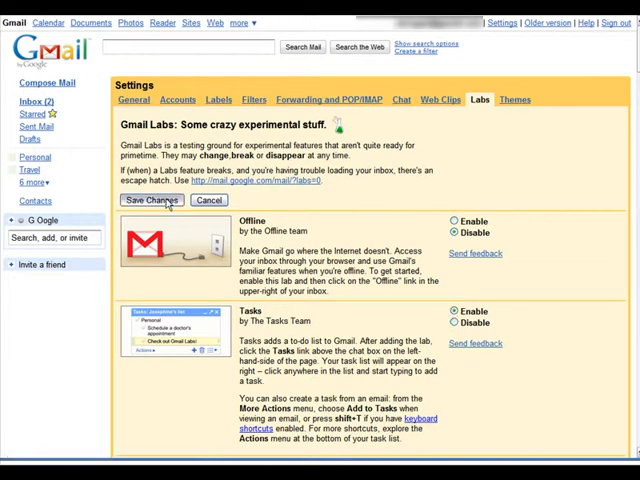
{"action": "left_click", "coordinate": [150, 200]}
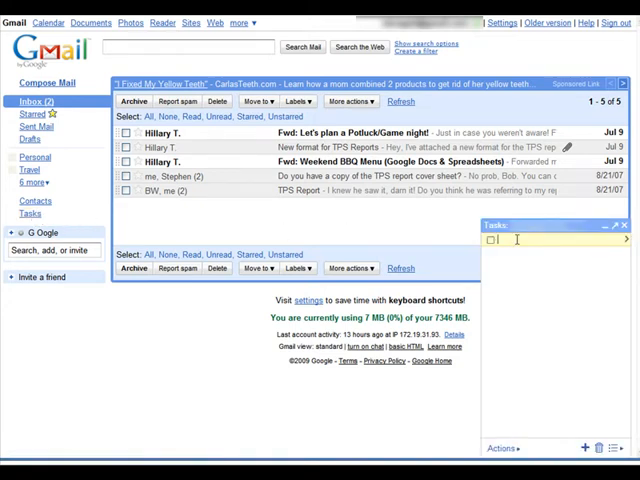
Add tasks 'Shopping List for Potluck', 'Bring paper plates' and 'buy sparkling cider (apple)'.
{"action": "type", "text": "Shopping List for"}
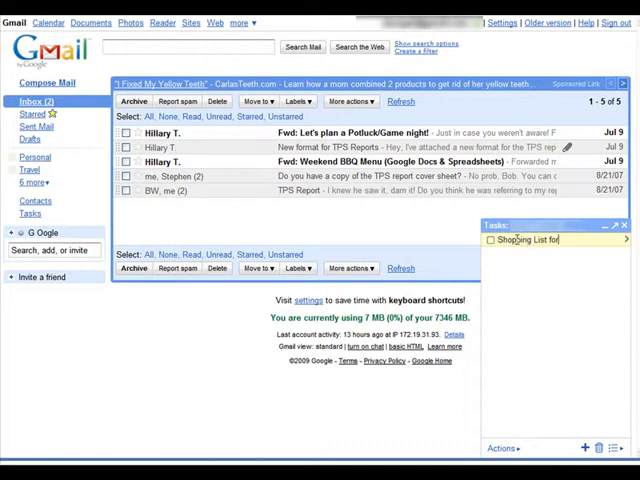
{"action": "type", "text": "Potluck"}
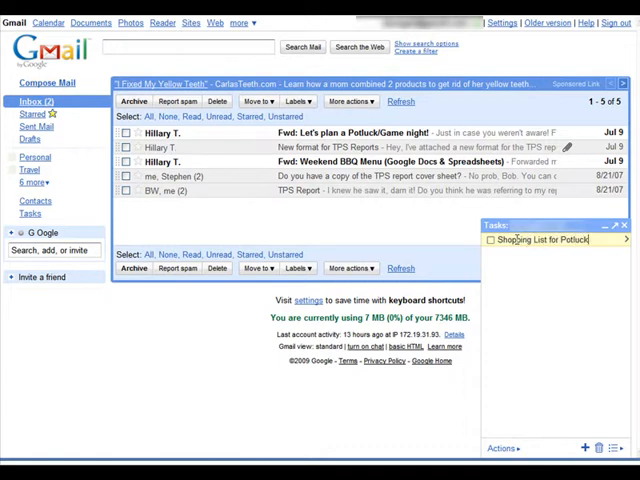
{"action": "type", "text": "B"}
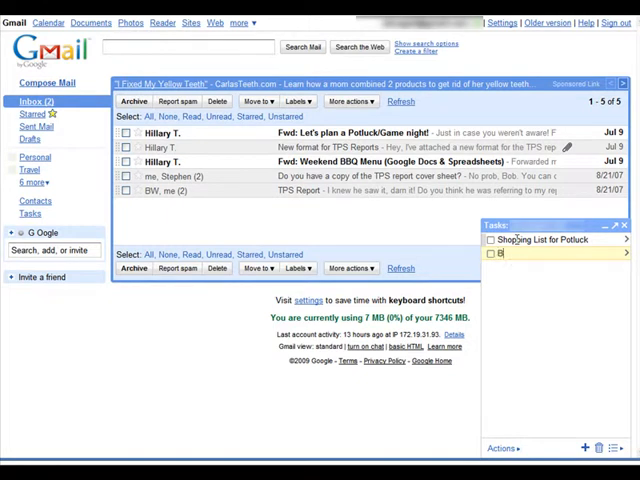
{"action": "type", "text": "Bring paper plates"}
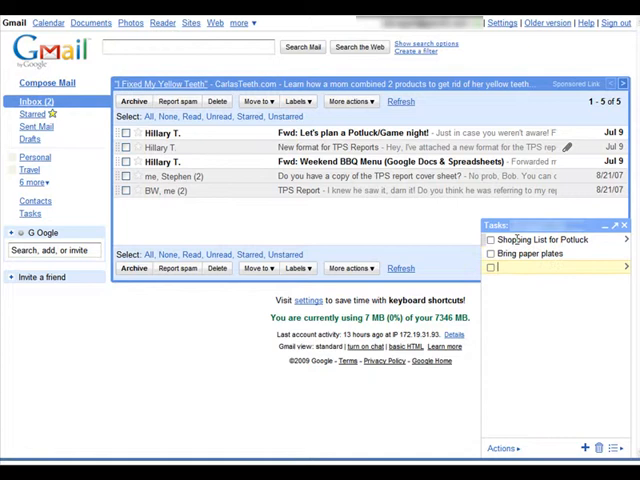
{"action": "type", "text": "buy s"}
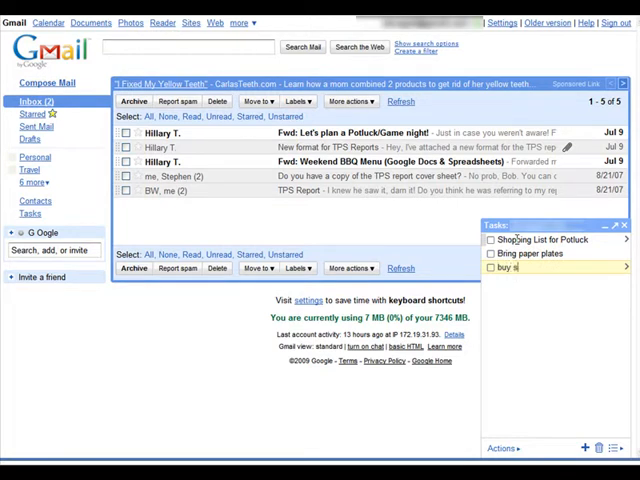
{"action": "type", "text": "parkling"}
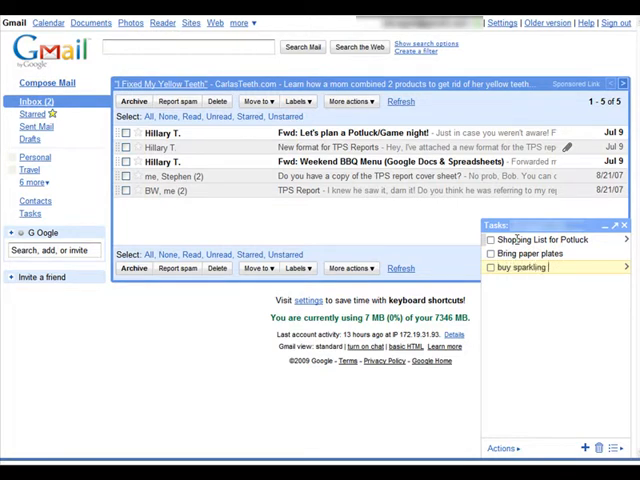
{"action": "type", "text": "cider (apple"}
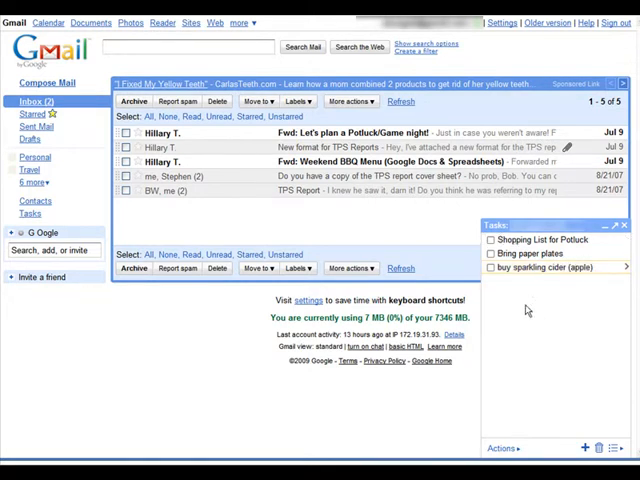
{"action": "mouse_move", "coordinate": [275, 168]}
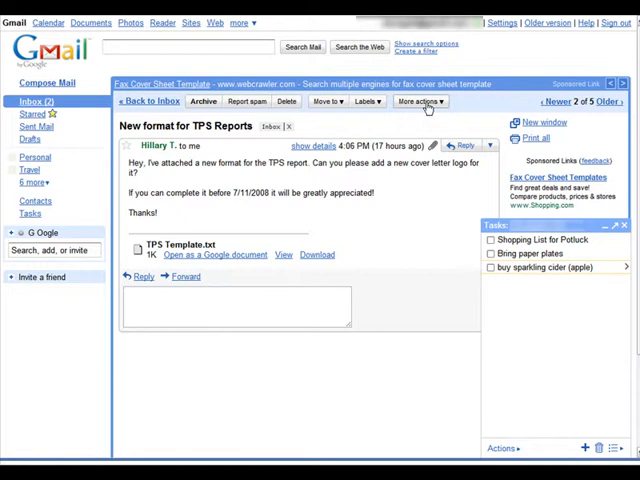
Add the 'New format for TPS Reports' email to Tasks and open its details.
{"action": "left_click", "coordinate": [417, 101]}
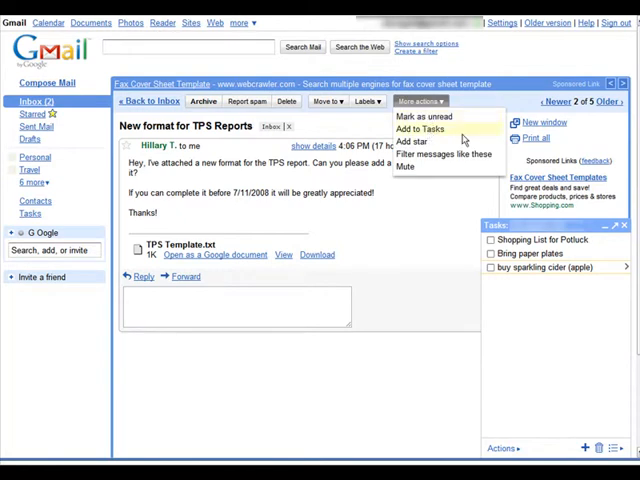
{"action": "left_click", "coordinate": [421, 127]}
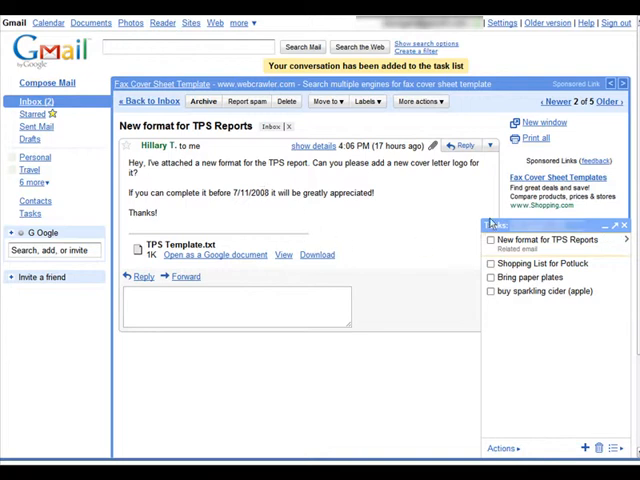
{"action": "left_click", "coordinate": [551, 239]}
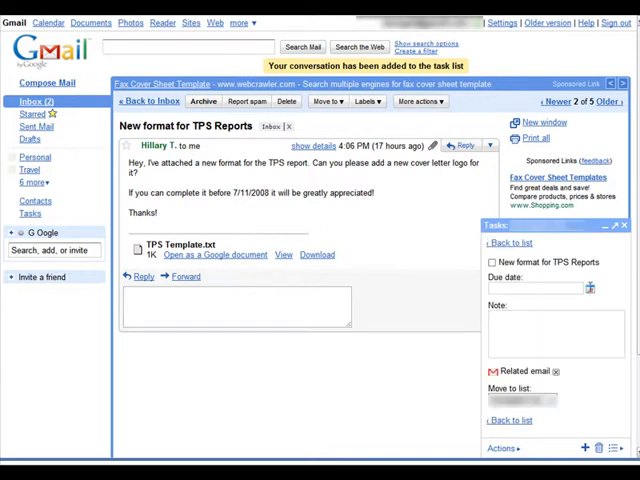
Set the TPS Reports task's due date to July 11, 2009.
{"action": "left_click", "coordinate": [590, 288]}
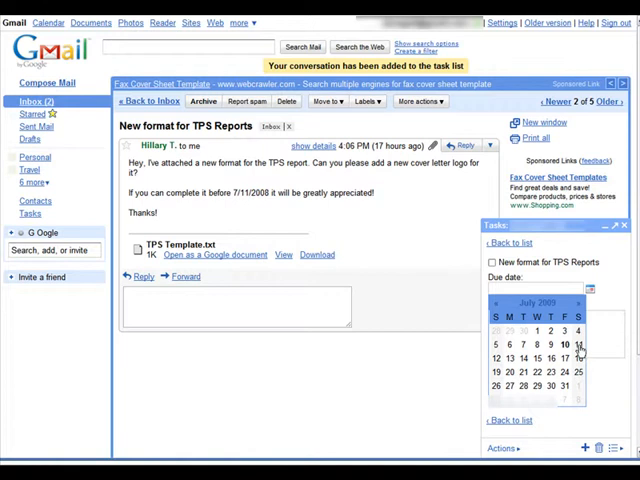
{"action": "left_click", "coordinate": [562, 344]}
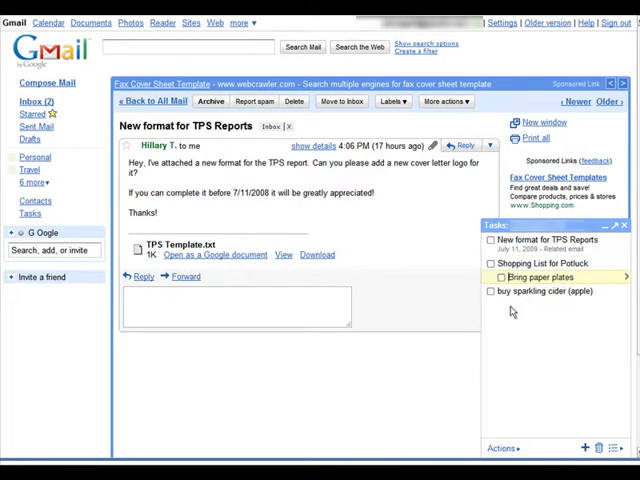
Select the 'buy sparkling cider (apple)' task to indent under Shopping List for Potluck.
{"action": "left_click", "coordinate": [504, 448]}
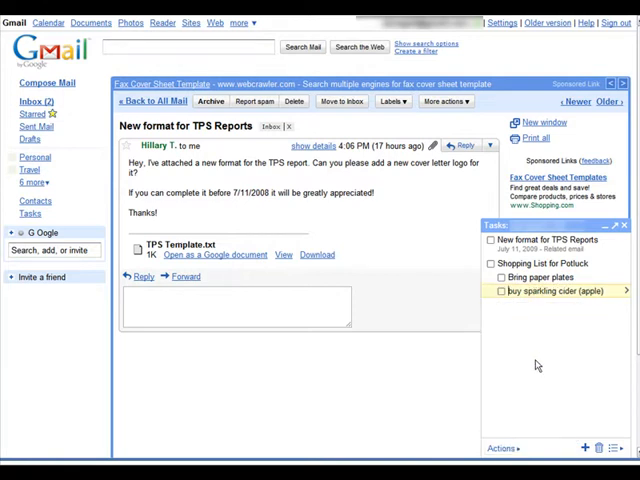
{"action": "mouse_move", "coordinate": [283, 166]}
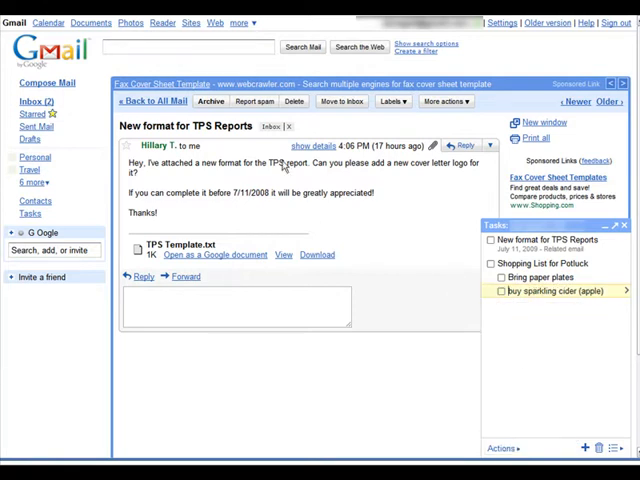